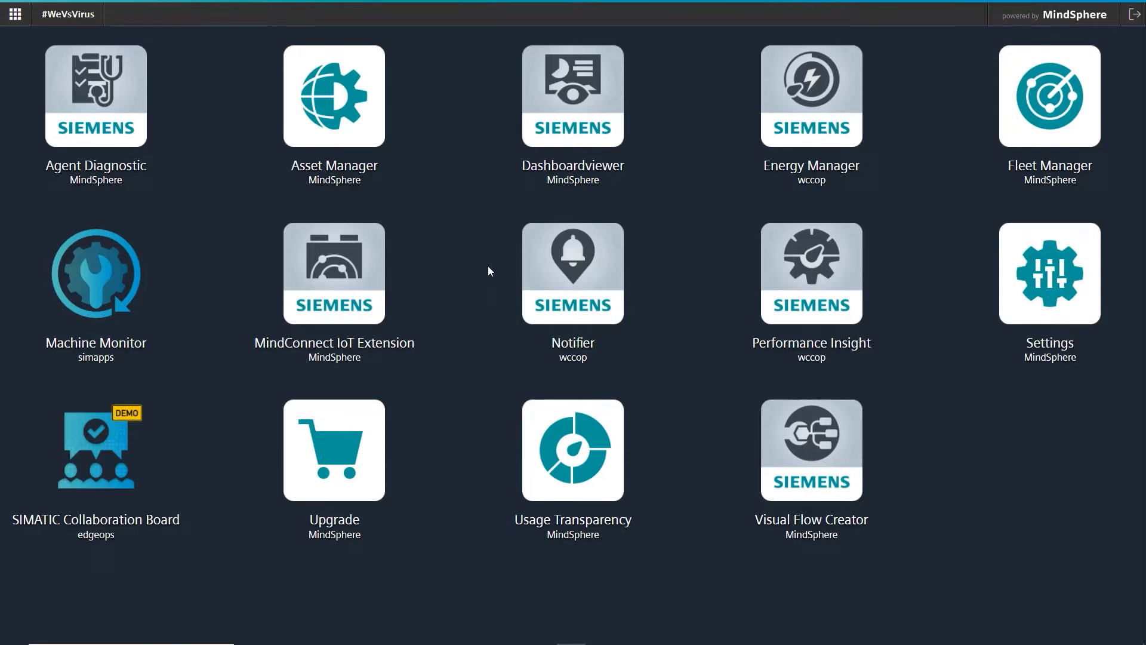
Launch the Notifier app from the MindSphere Launchpad tile.
click(572, 273)
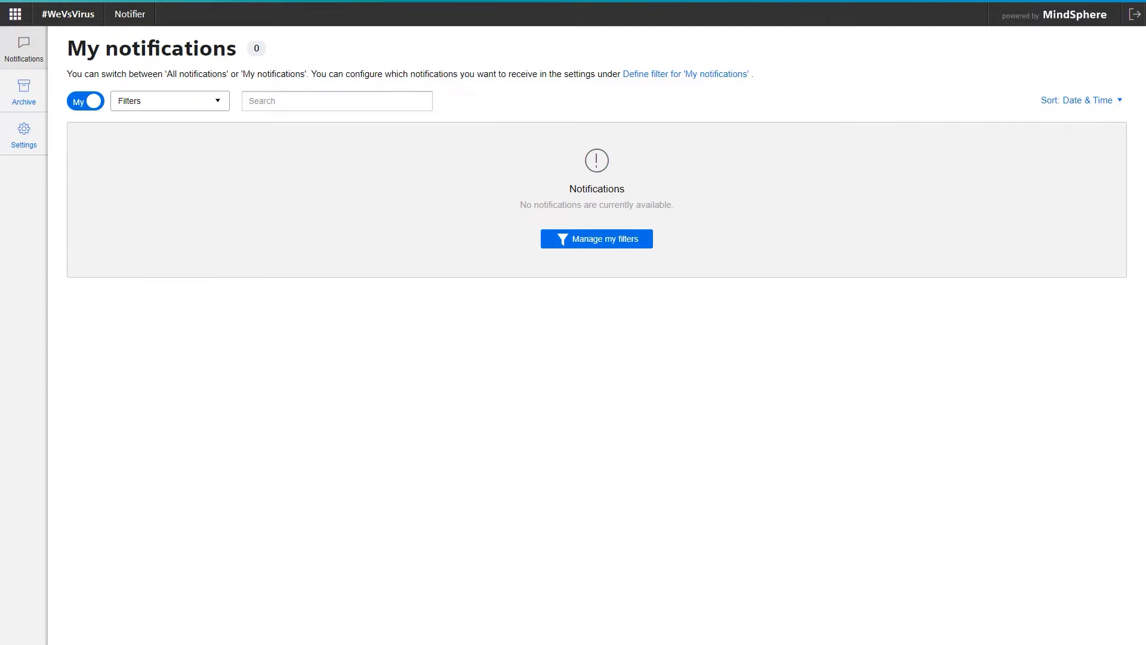
mouse_move(597, 132)
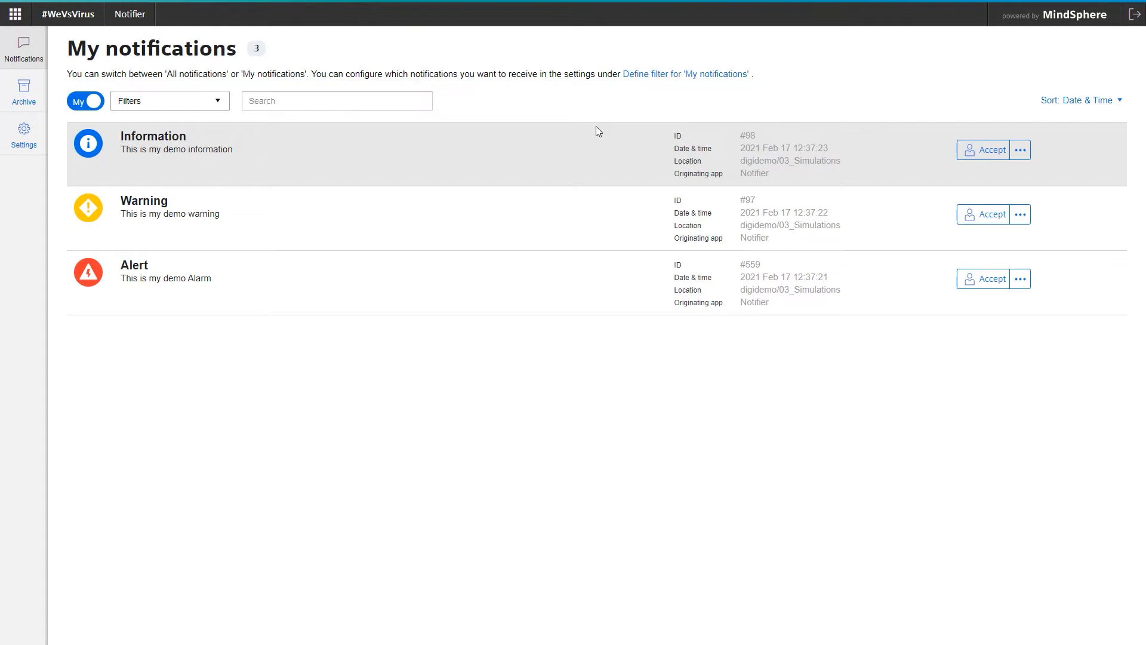
Accept the demo Information notification #98 so it shows as accepted by me.
click(987, 149)
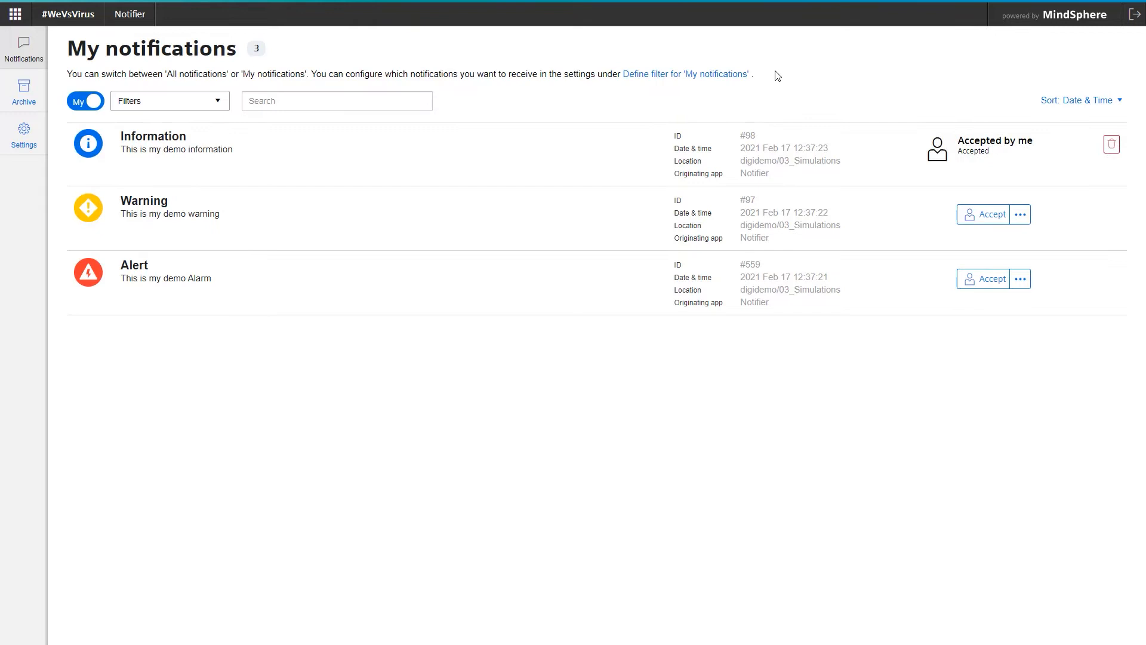
mouse_move(786, 73)
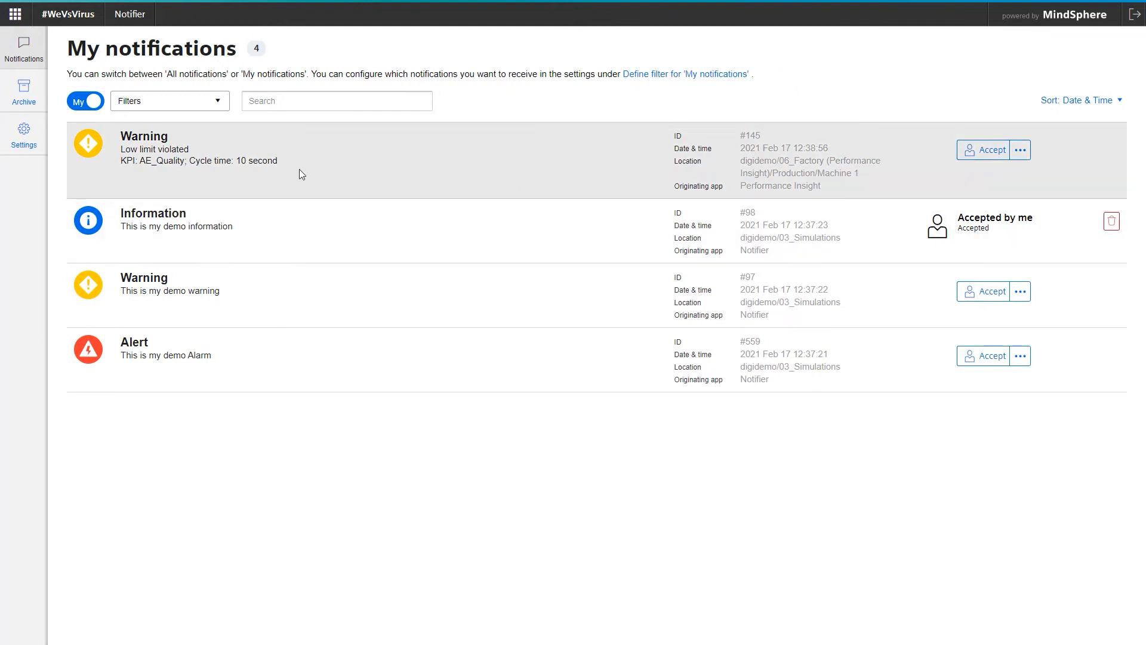
mouse_move(495, 155)
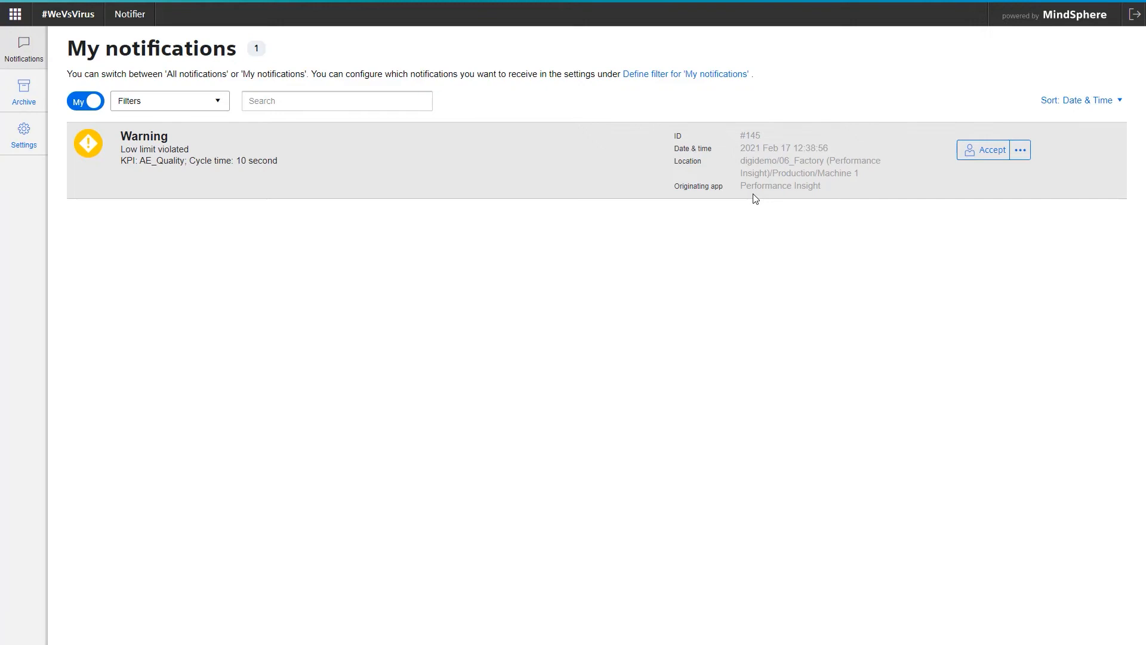
mouse_move(51, 193)
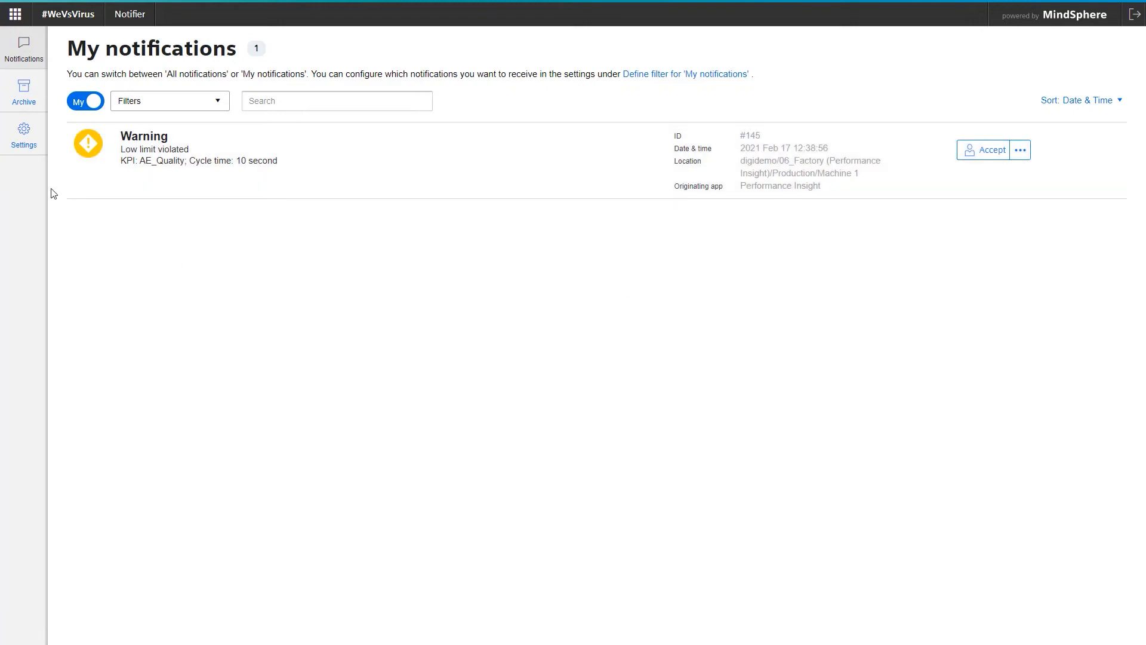
mouse_move(58, 82)
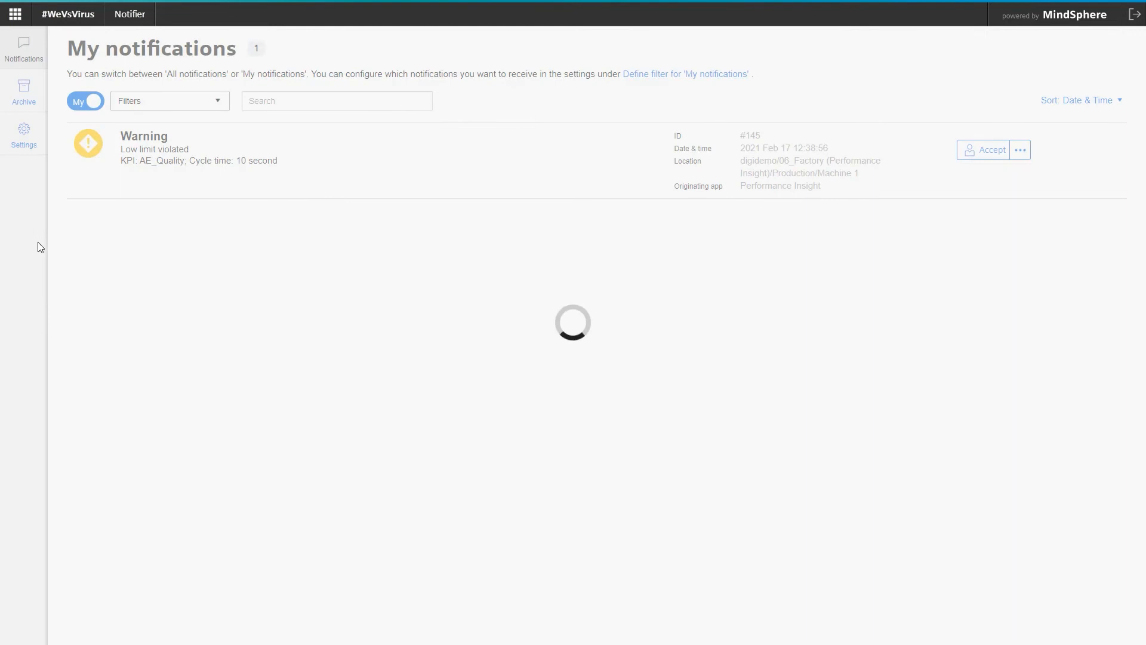
Resolve the remaining notification and show My archived notifications with the resolved demo items.
click(984, 150)
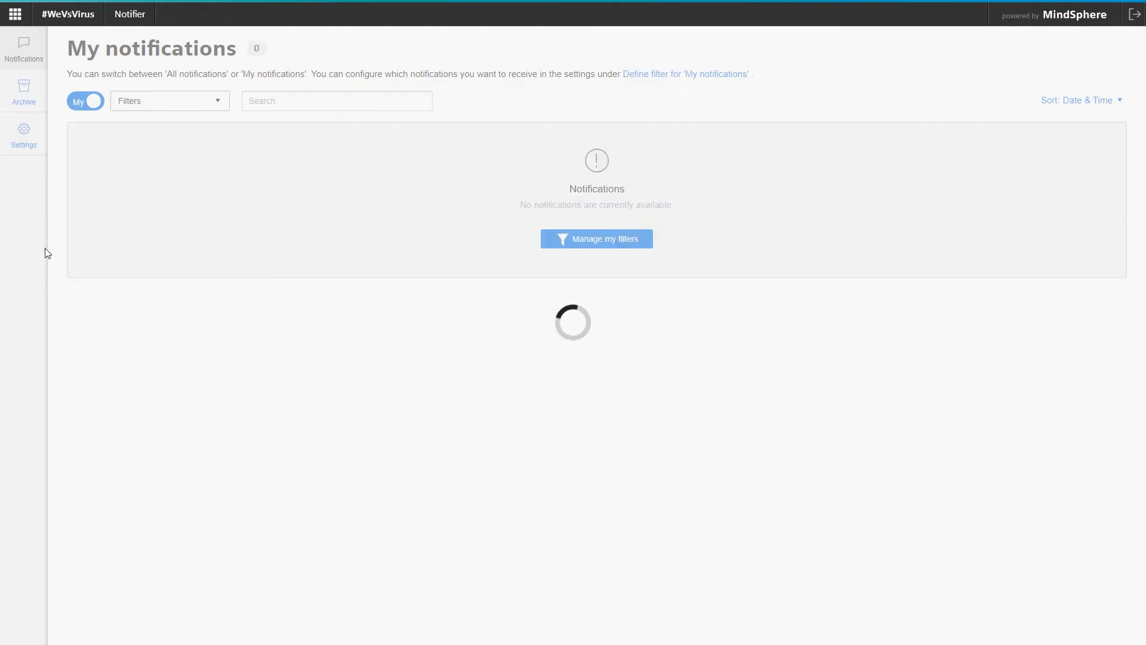
click(24, 92)
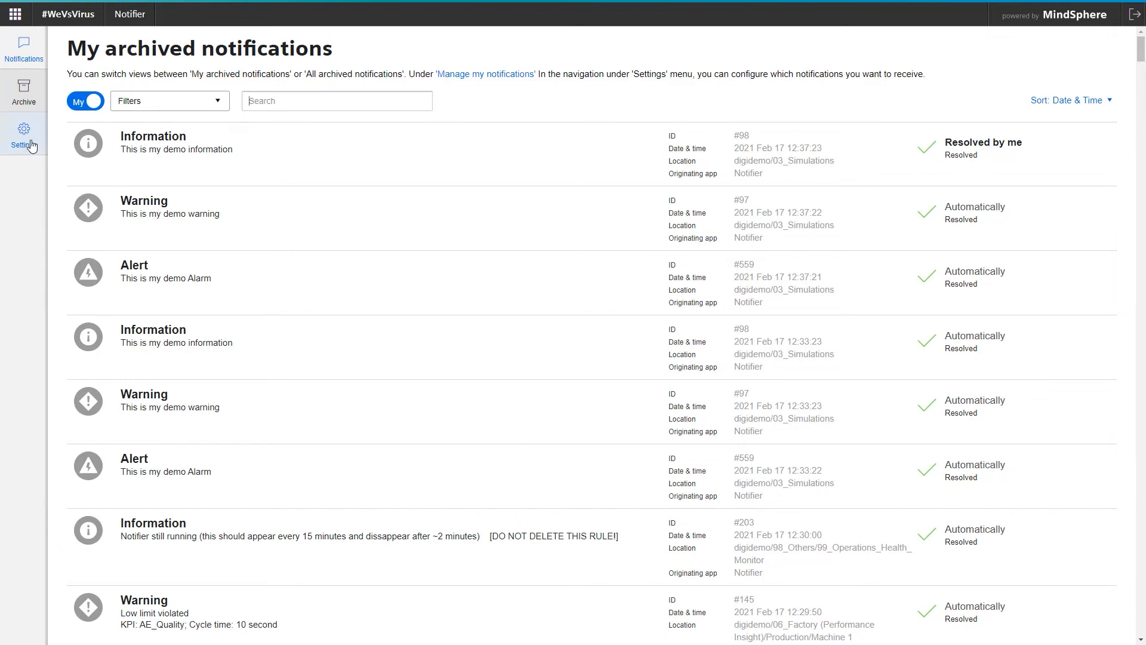
Review usage information (15 notification rules) and show my user information with admin and user roles.
click(23, 134)
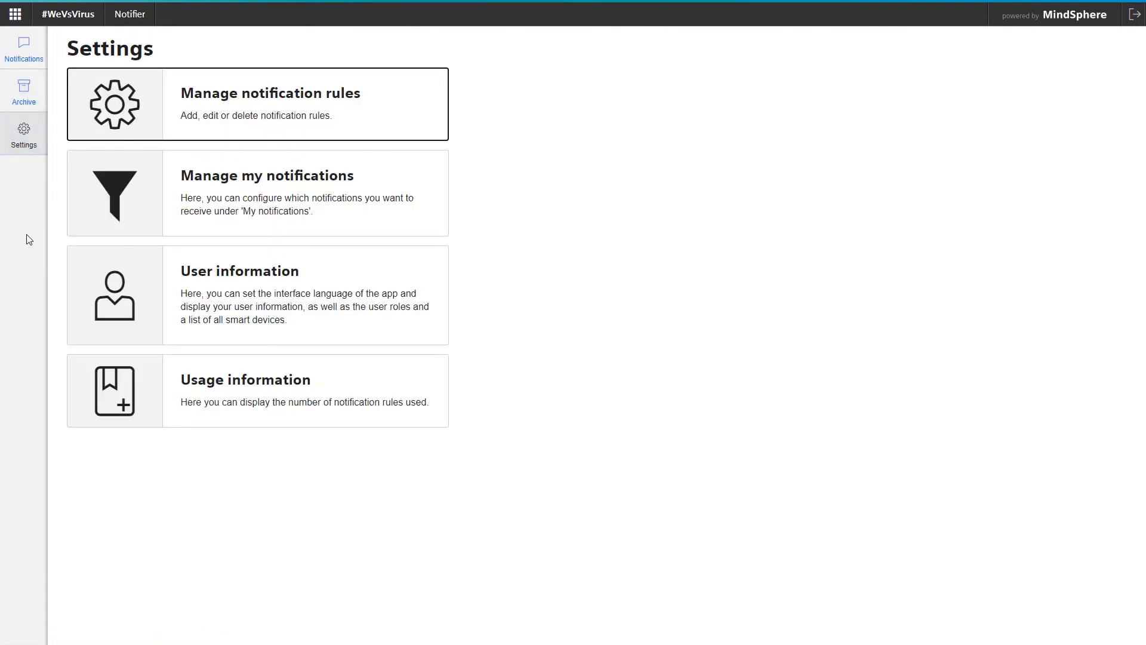
mouse_move(130, 509)
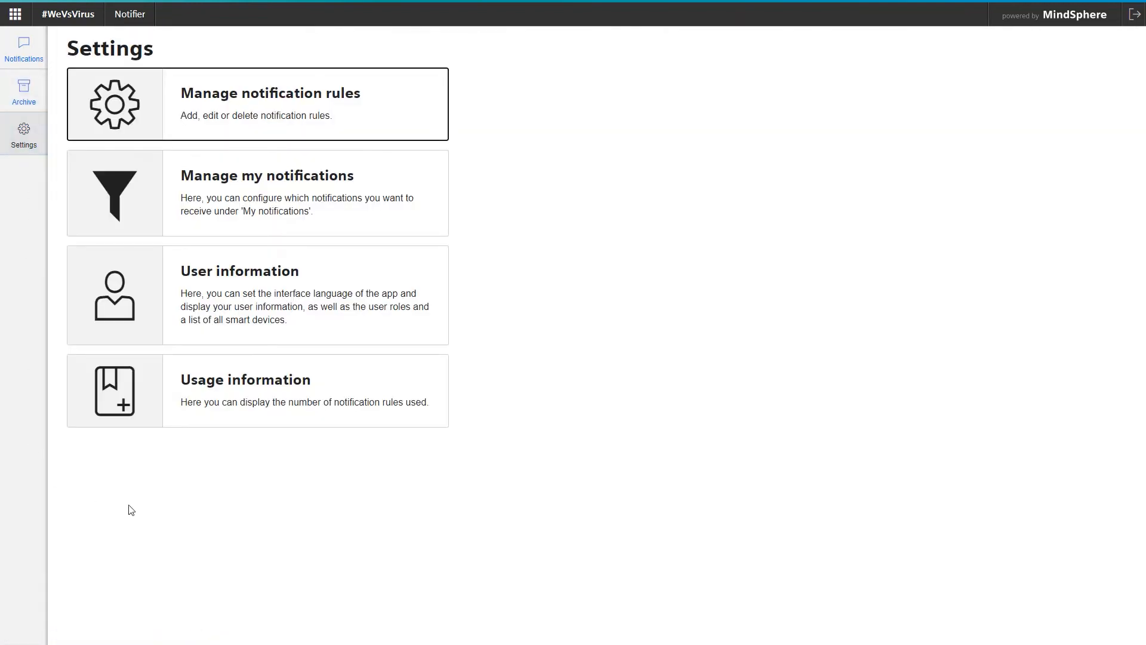
click(256, 390)
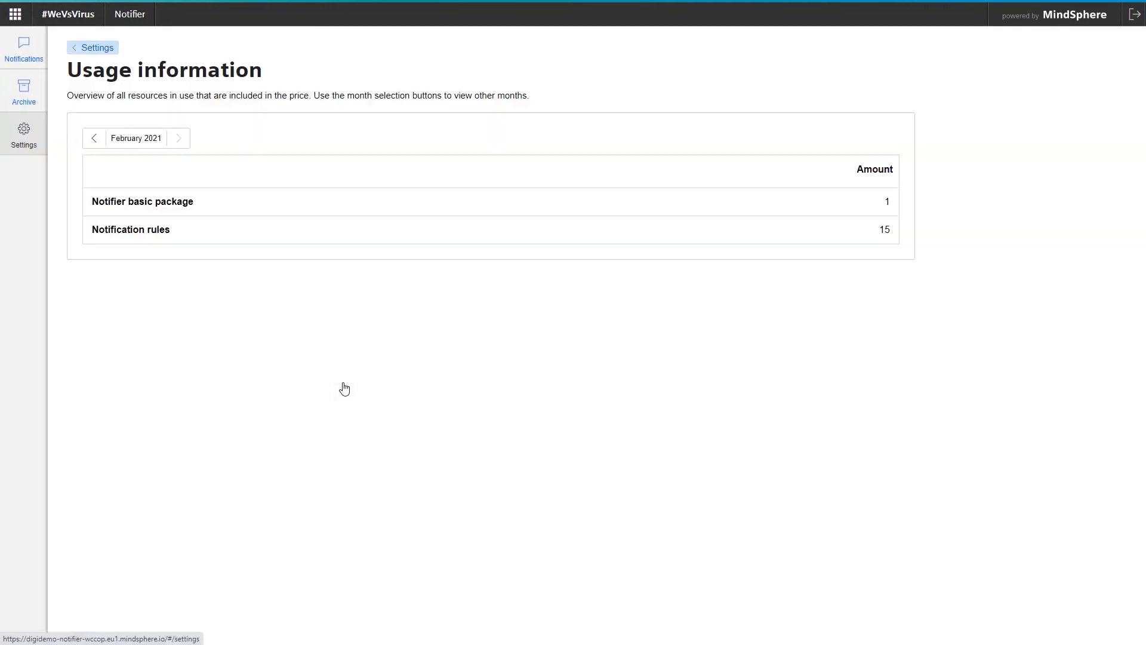
mouse_move(318, 342)
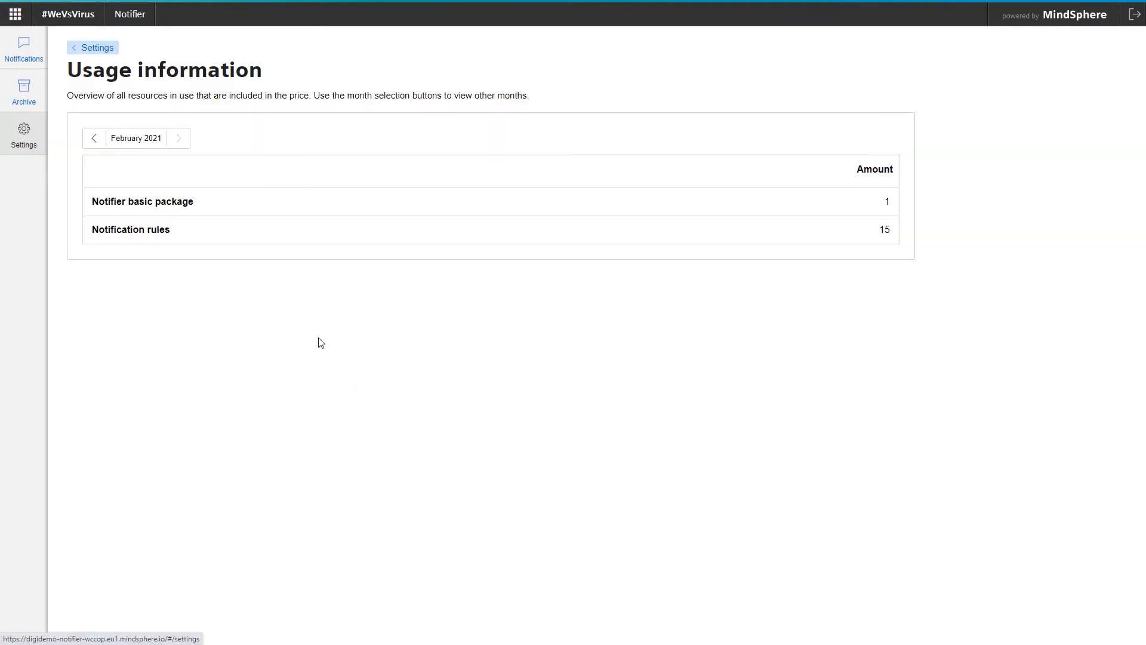
click(93, 47)
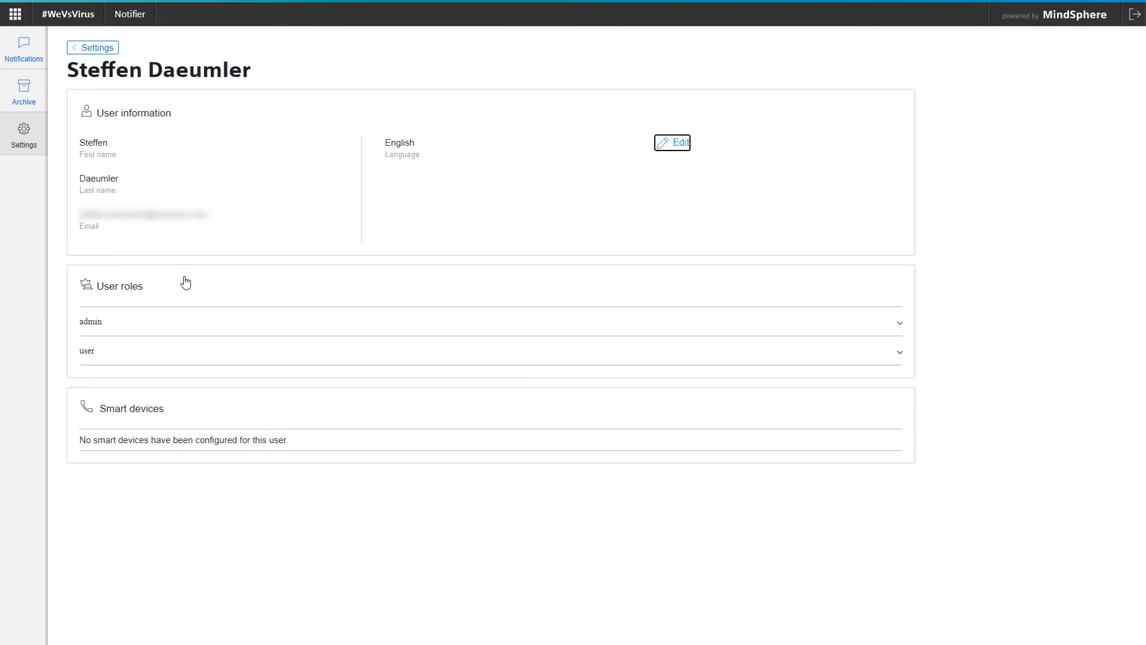
mouse_move(671, 143)
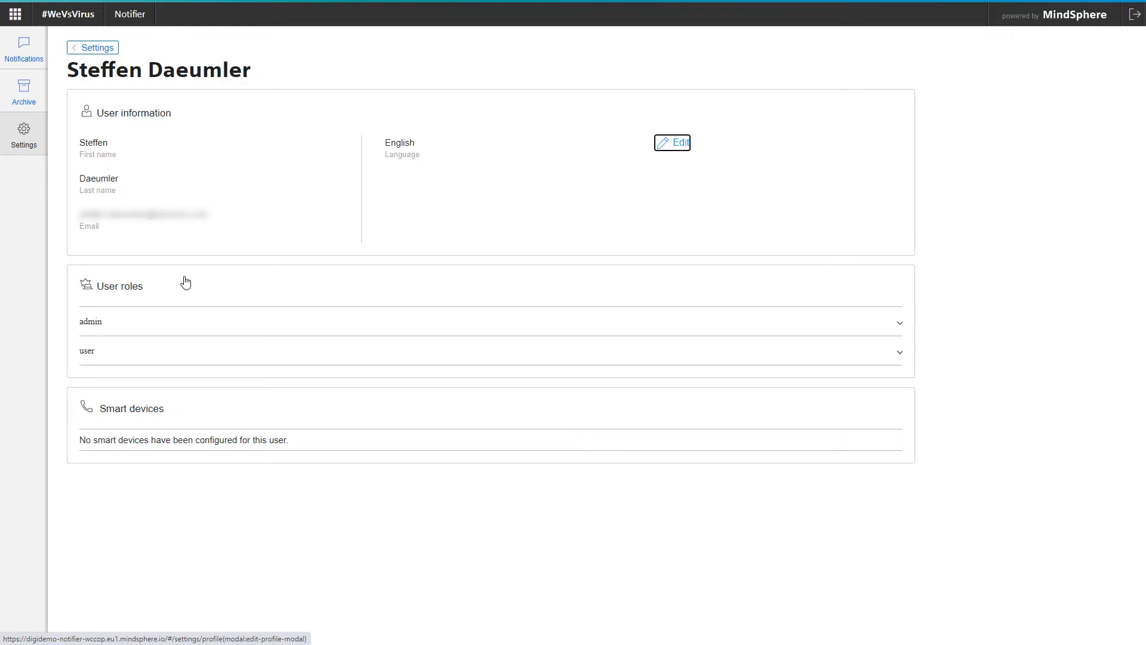
mouse_move(547, 209)
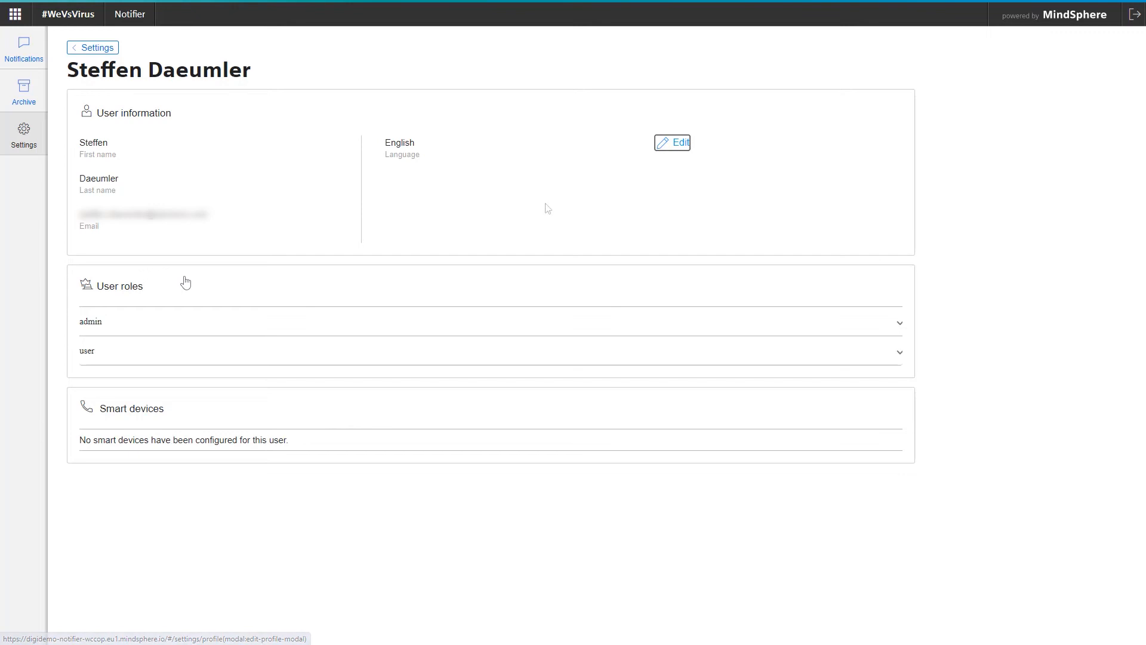
Browse the Manage notification rules list (15 rules) and return to the Settings overview.
click(93, 48)
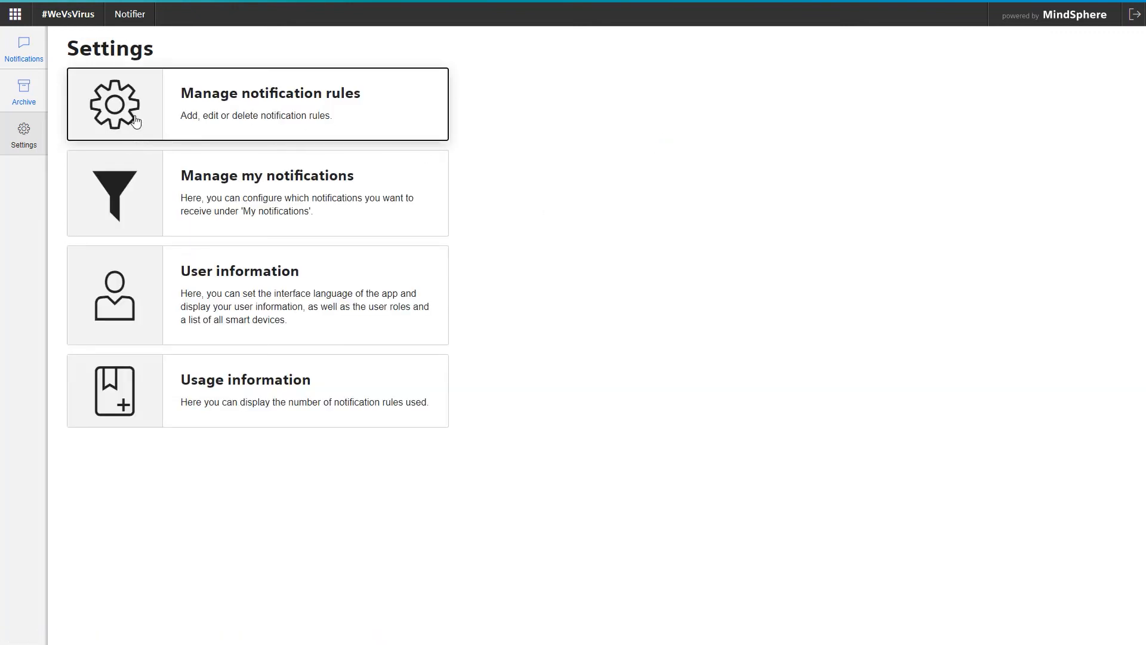
mouse_move(154, 121)
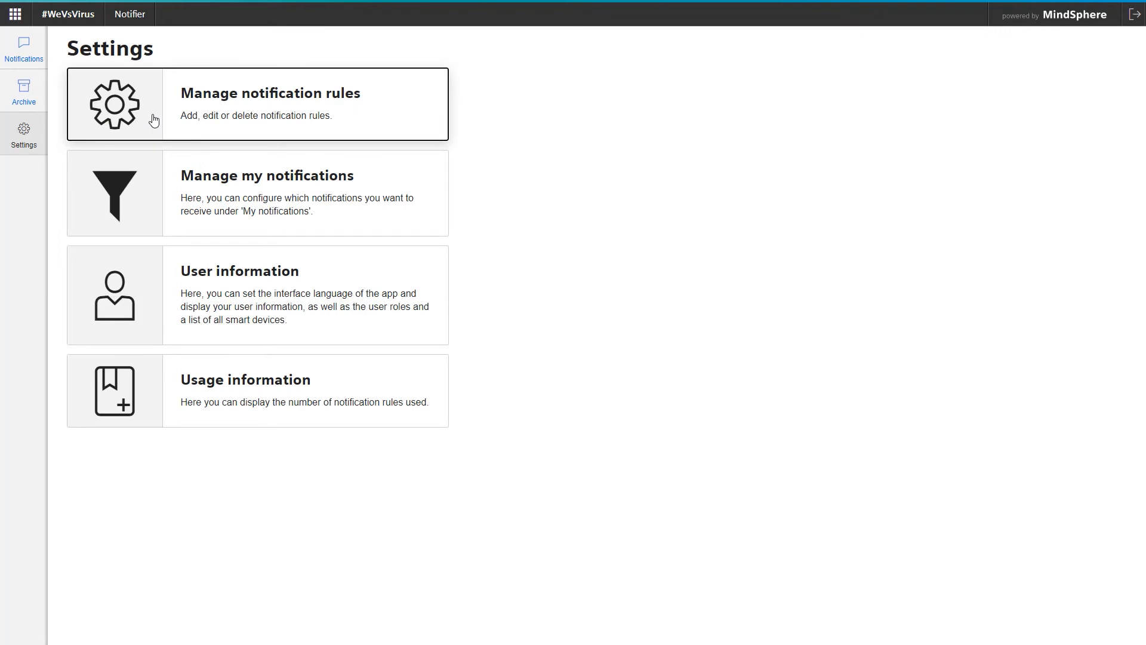
click(256, 104)
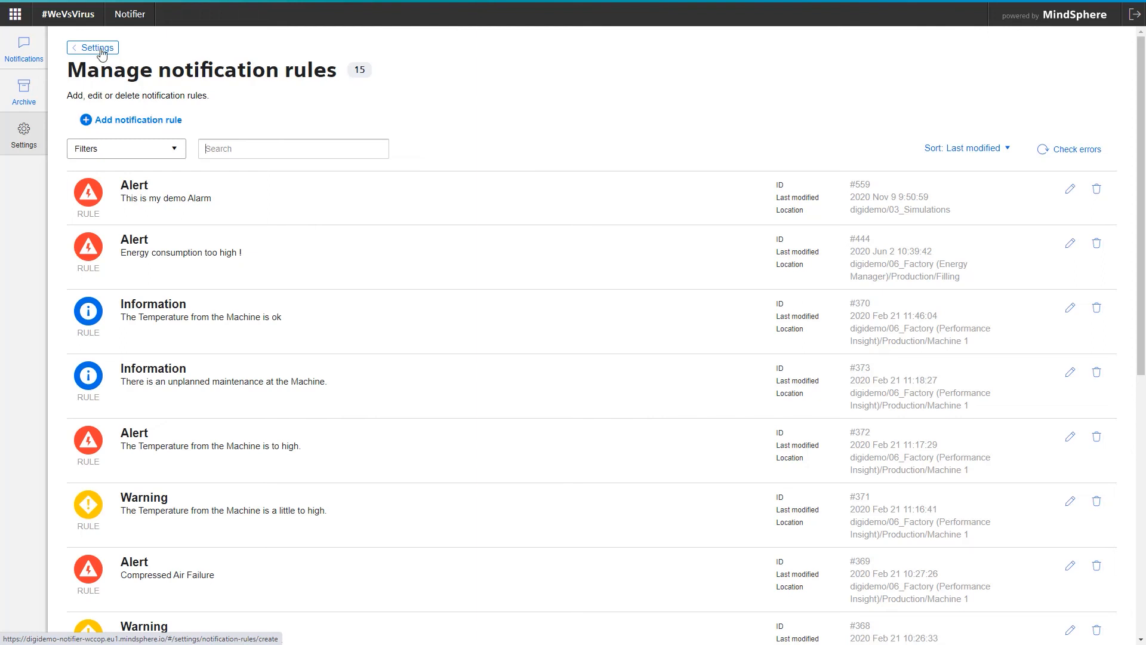
click(93, 48)
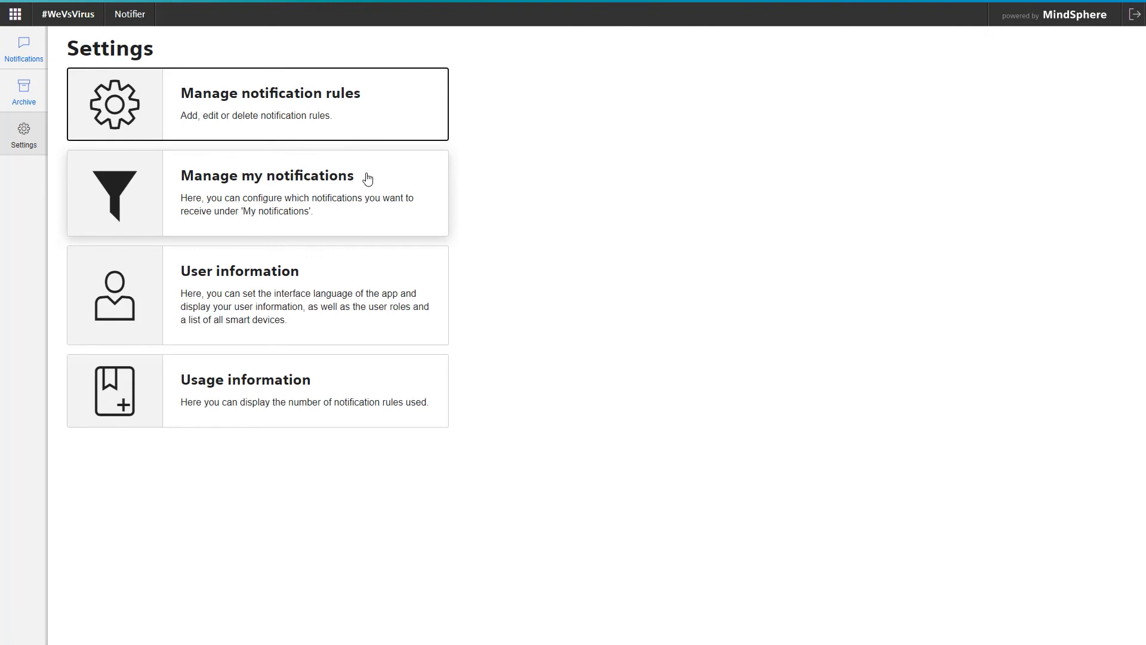
mouse_move(387, 181)
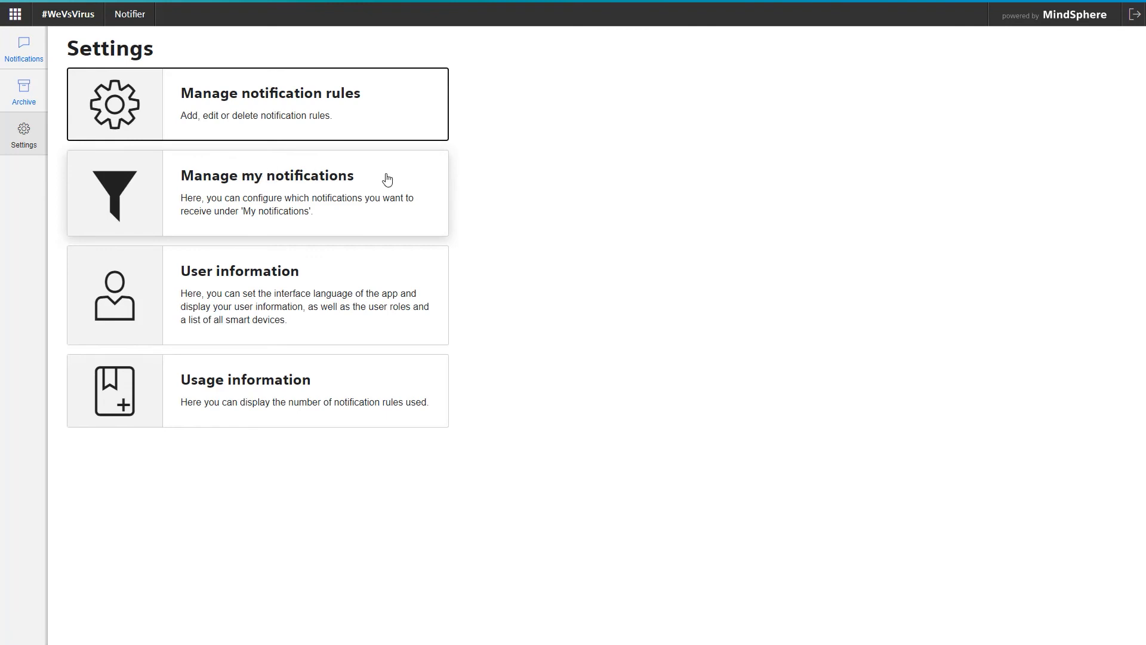
Add a My notifications filter, first on Notification type Alert, then switch the variable to Location.
click(266, 192)
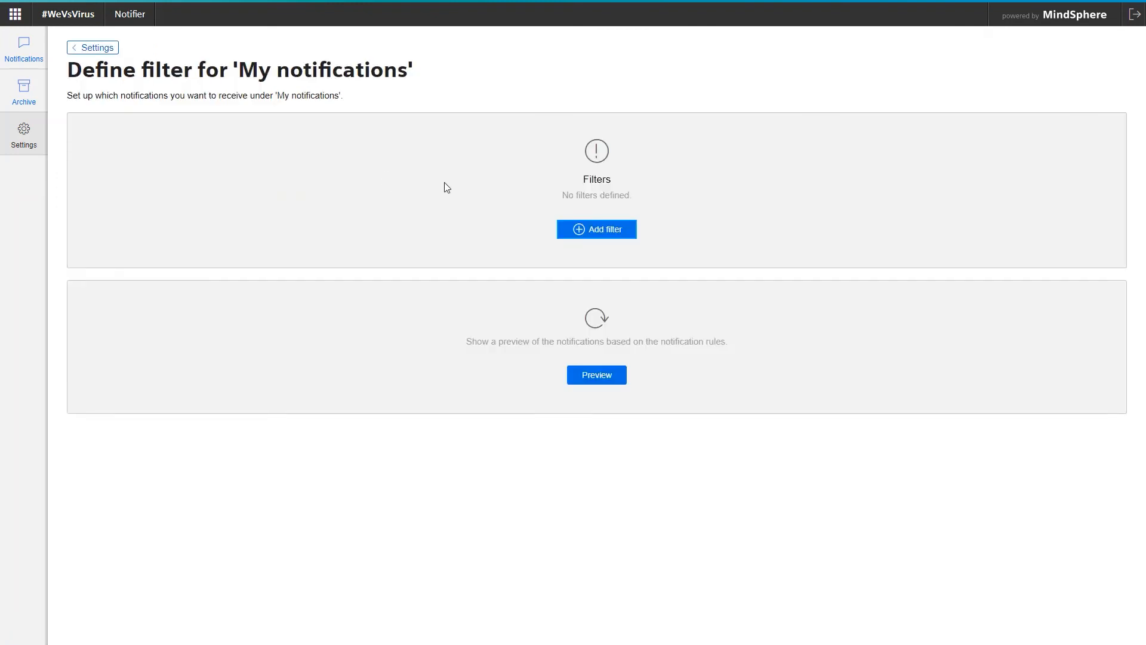
click(595, 229)
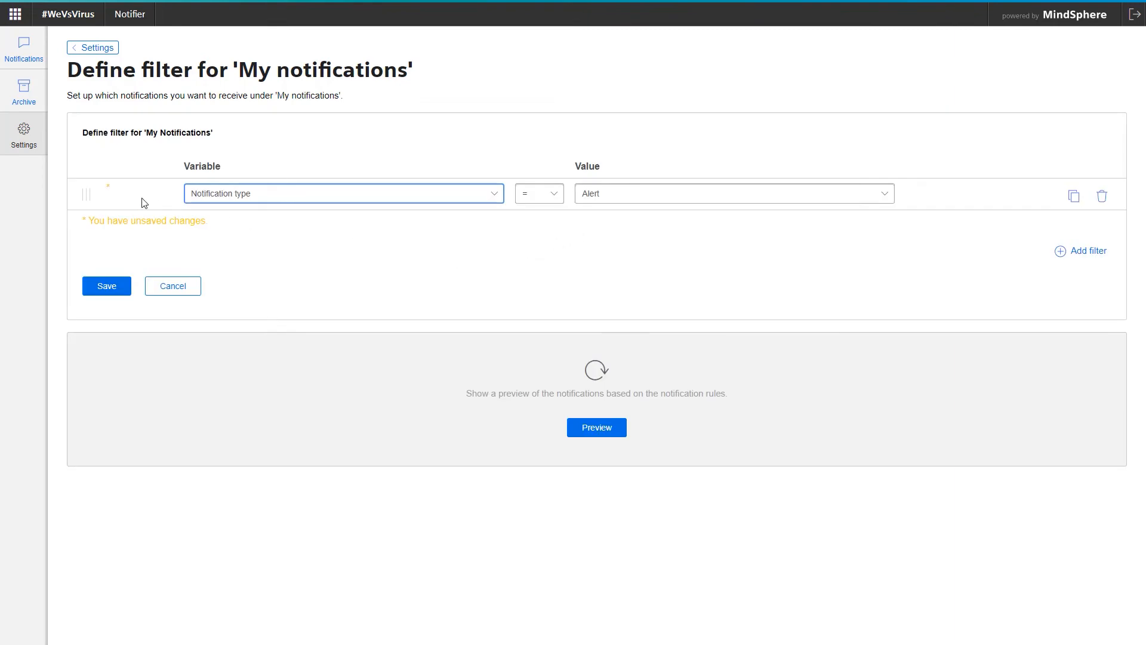
mouse_move(240, 200)
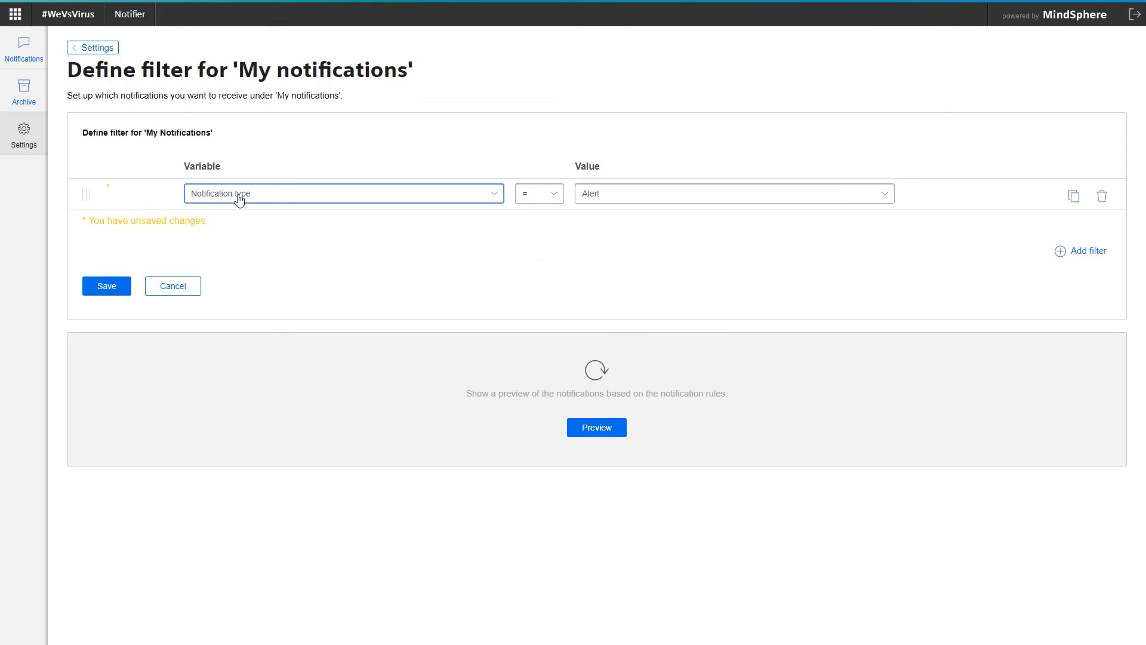
mouse_move(611, 201)
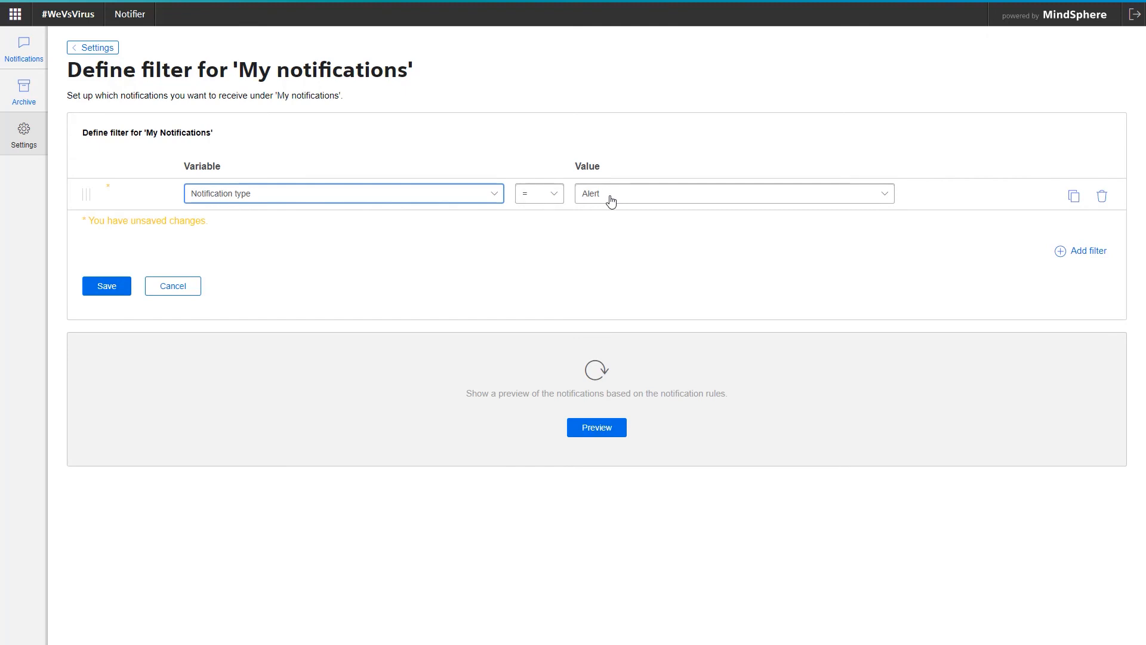
click(343, 193)
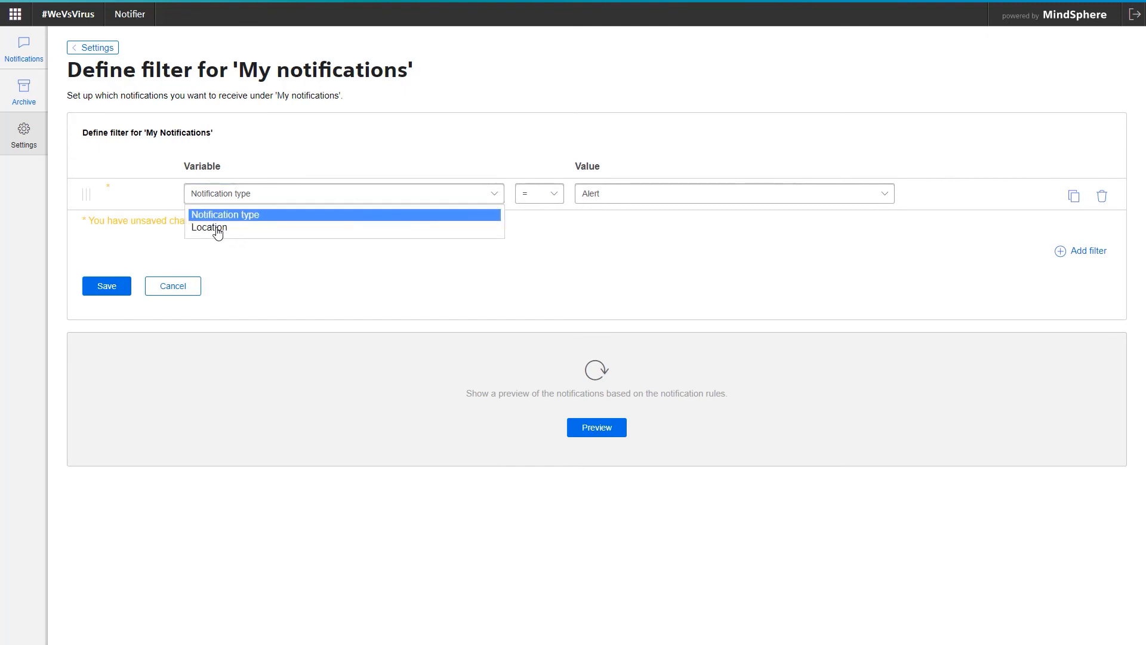
click(209, 227)
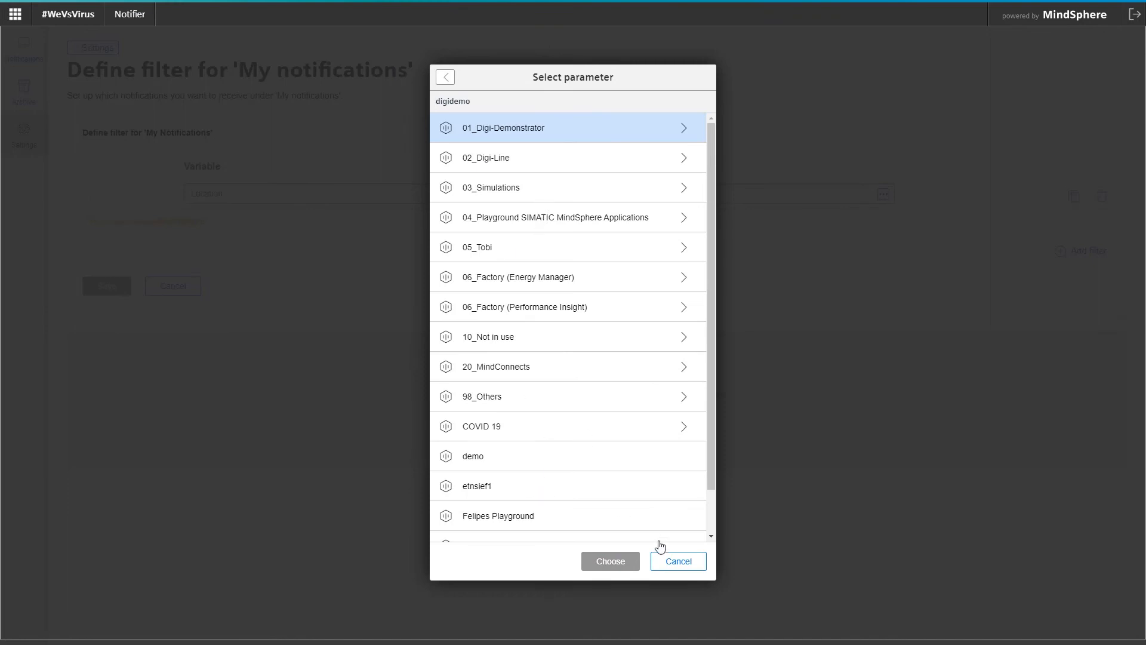
Cancel the location picker, confirm the filter and go to the My notifications list.
click(677, 561)
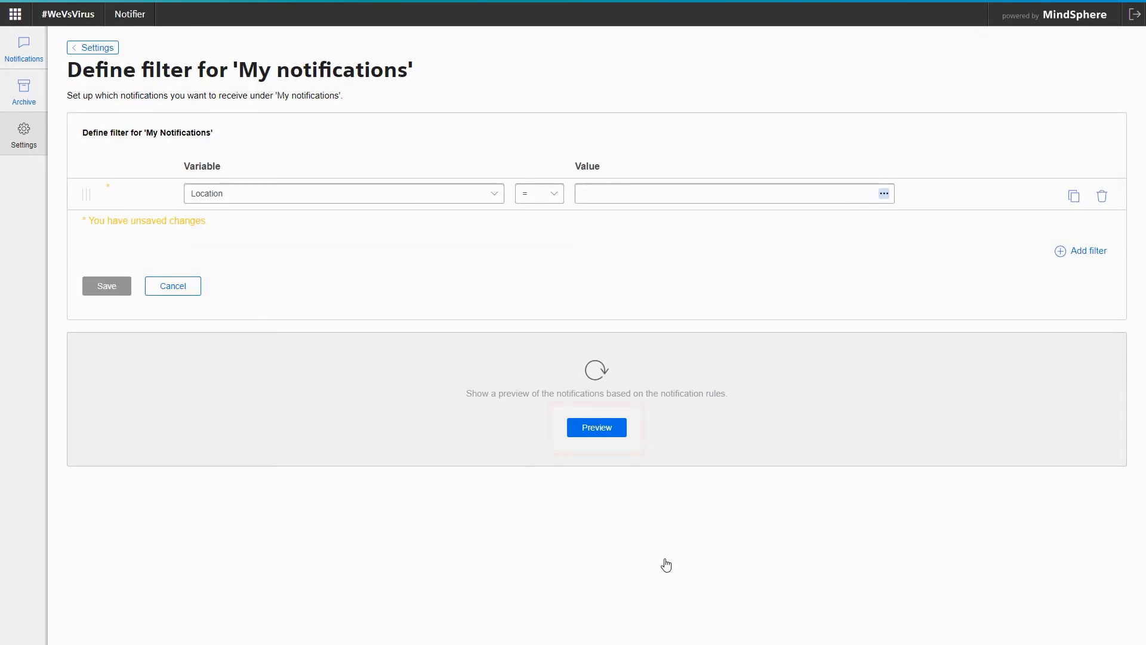
click(596, 427)
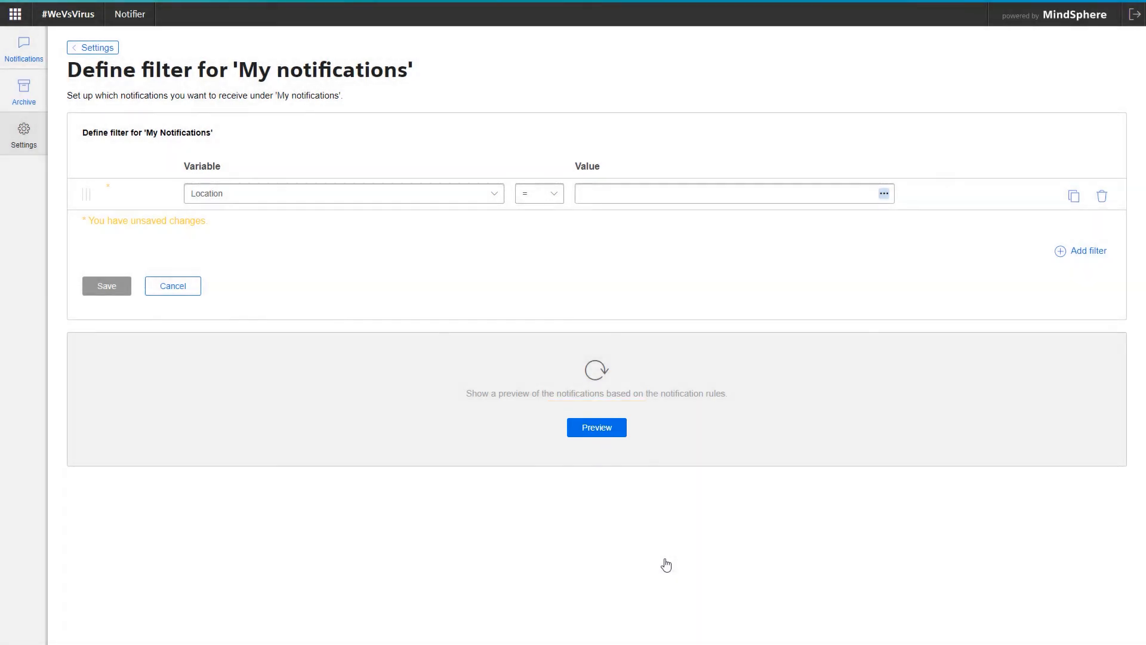
click(24, 48)
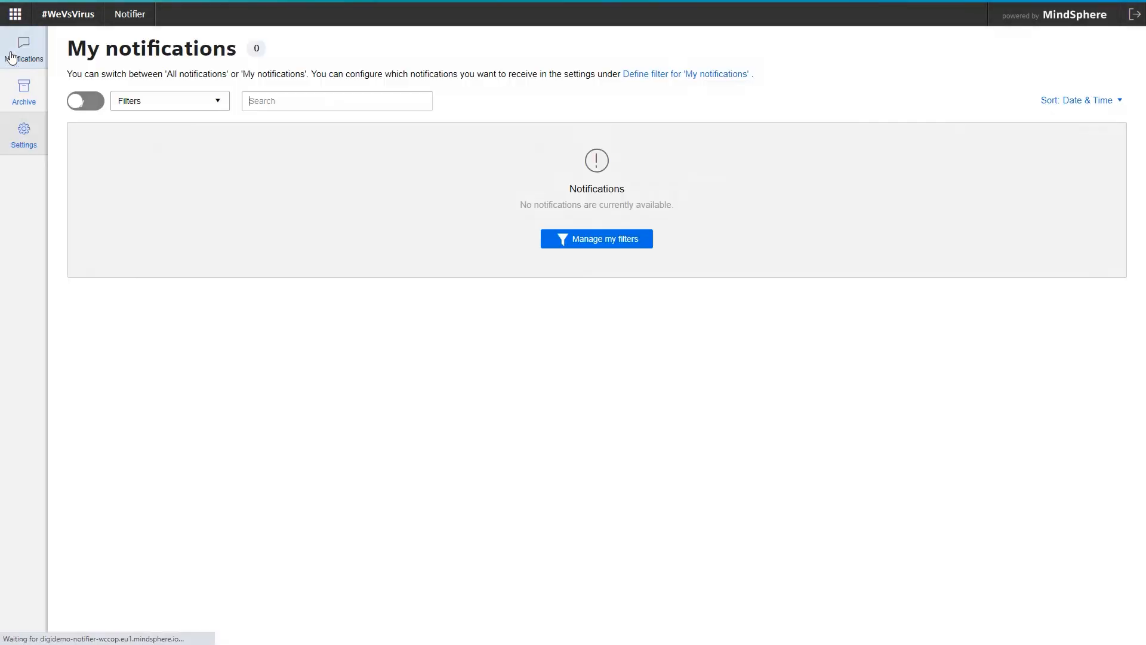
Toggle to All to list three demo notifications, then back to My showing only the Alert.
click(84, 101)
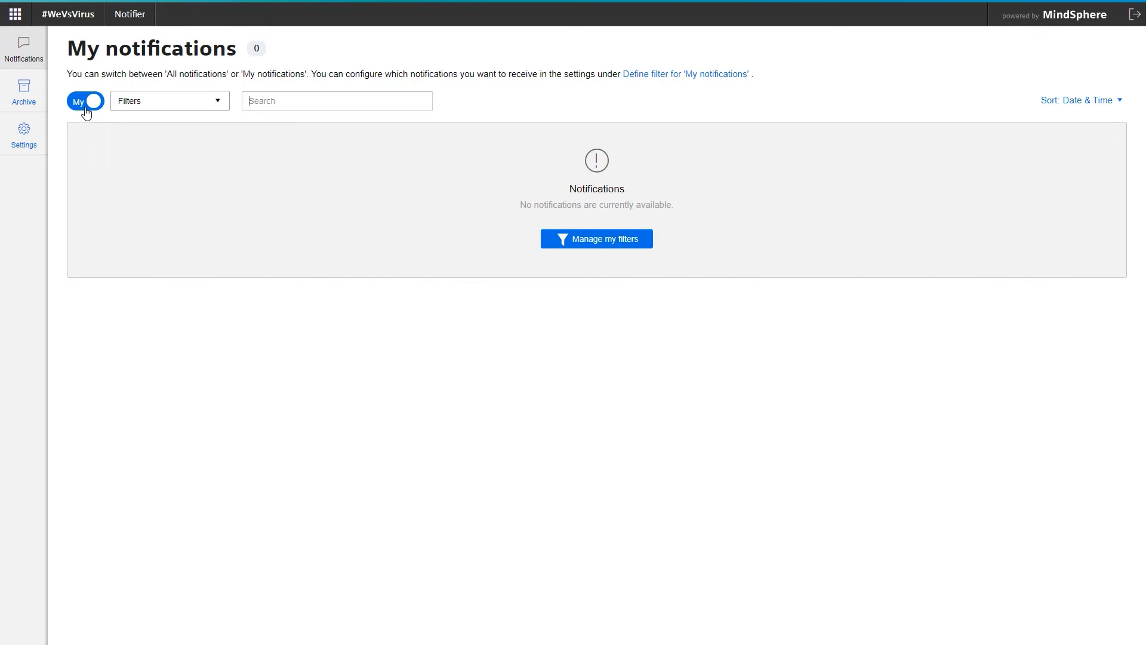
click(84, 101)
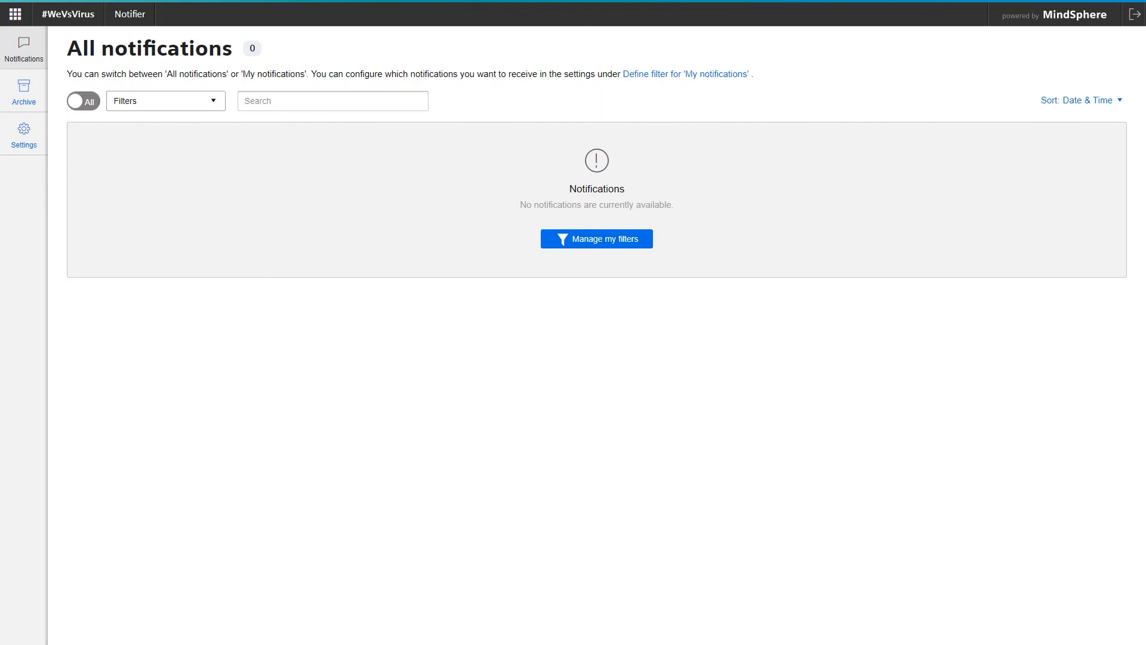
mouse_move(860, 267)
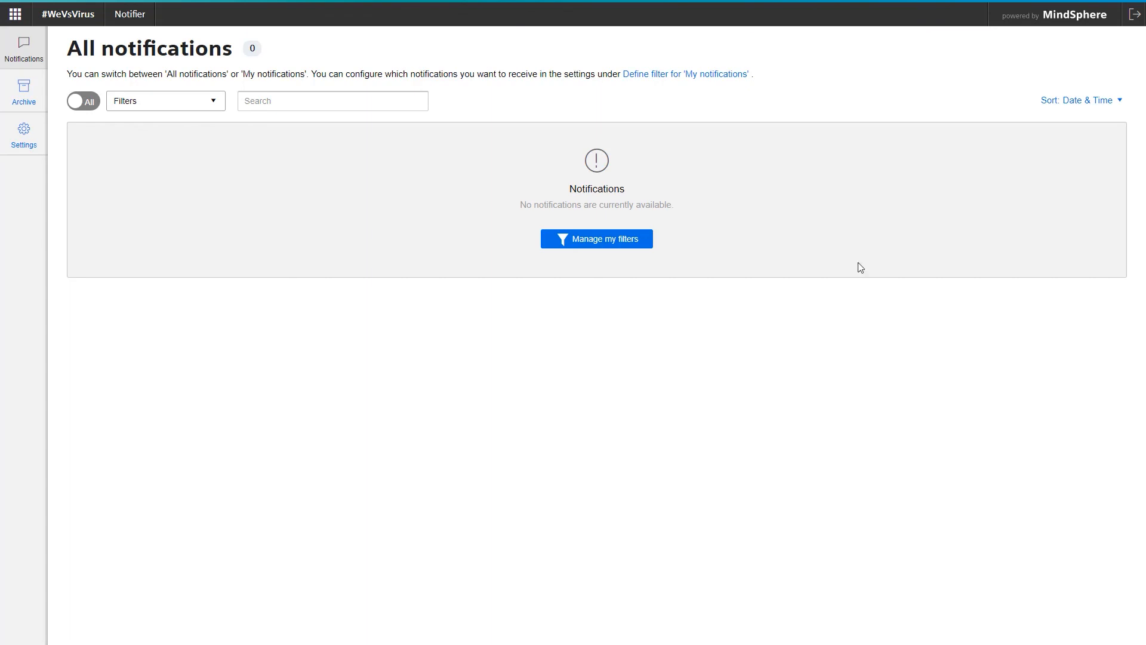
mouse_move(735, 368)
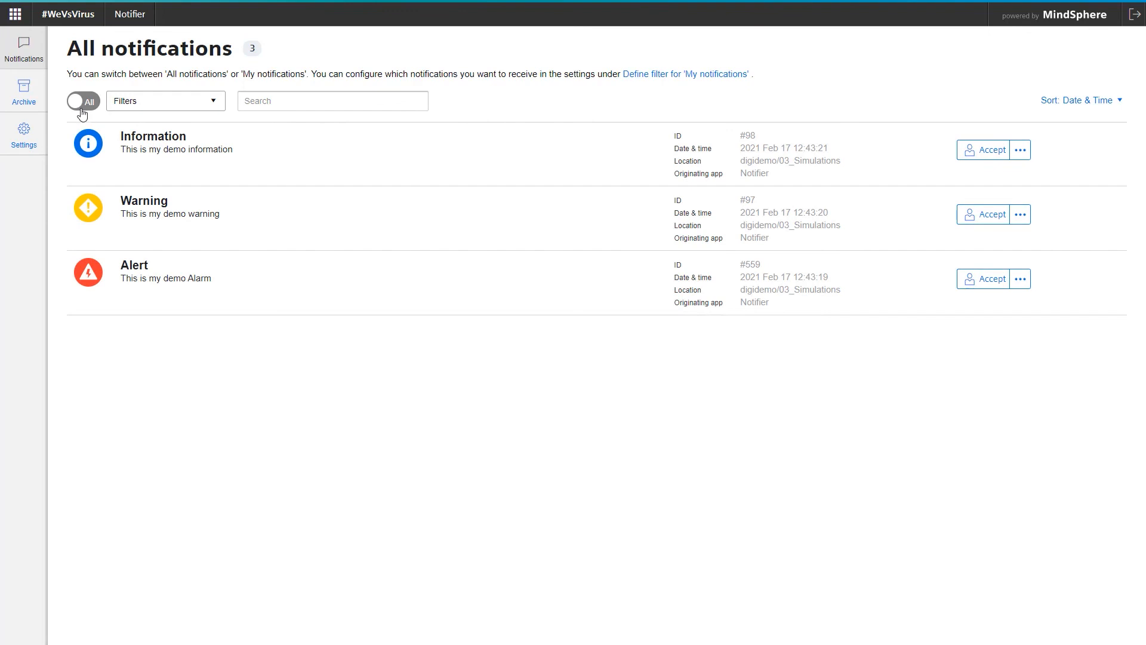
mouse_move(78, 286)
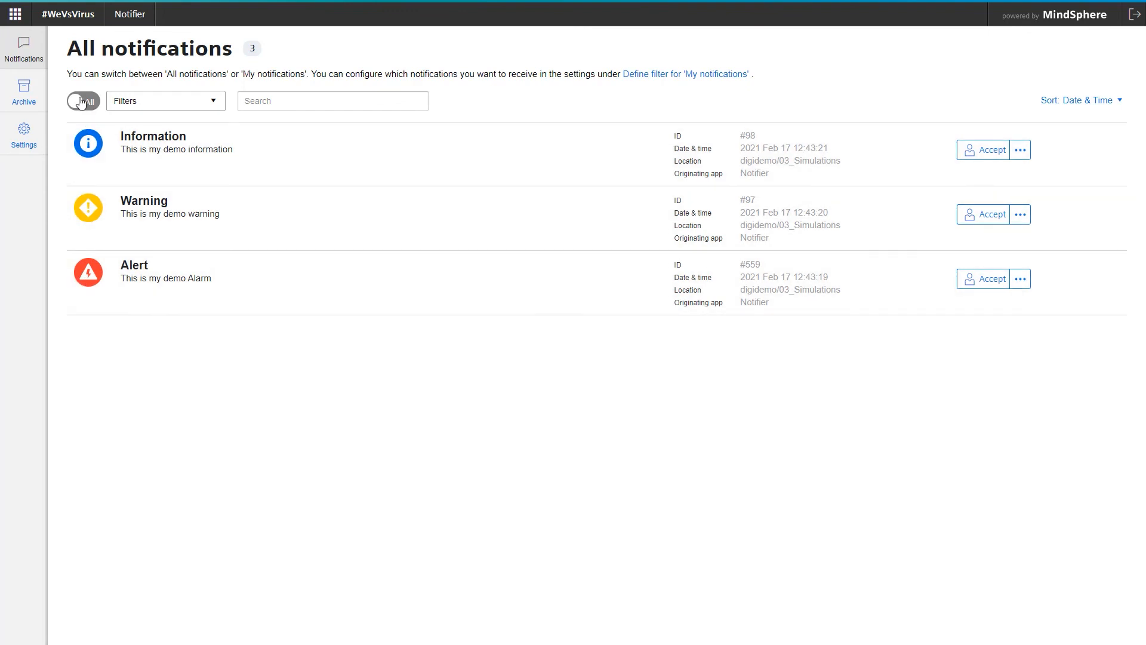
click(82, 101)
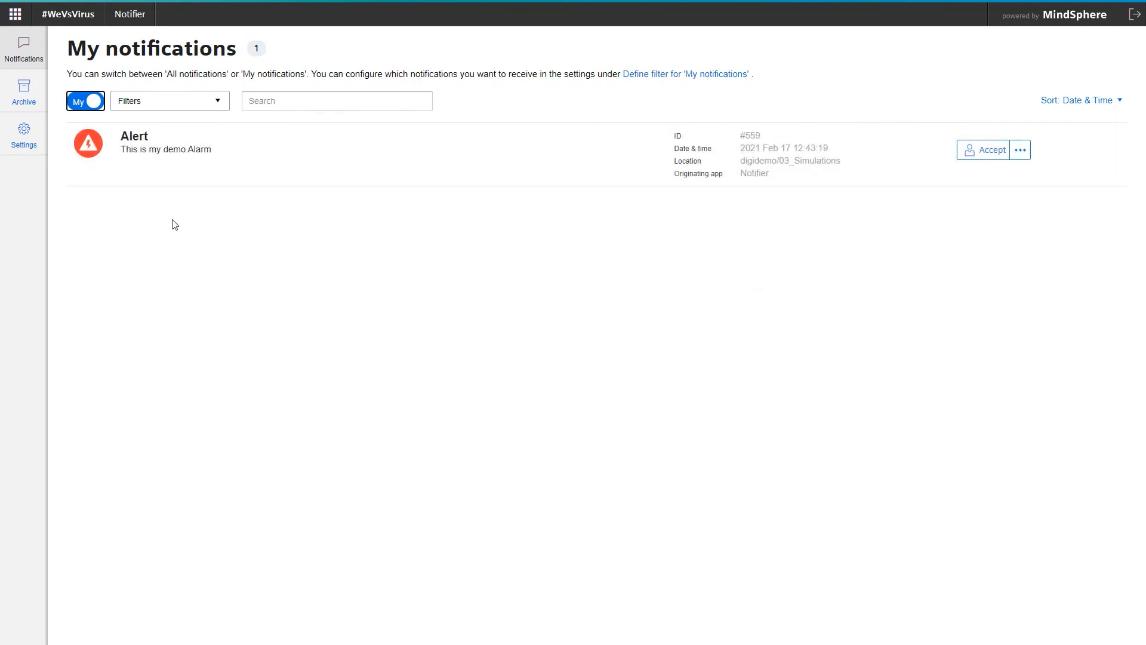
mouse_move(182, 227)
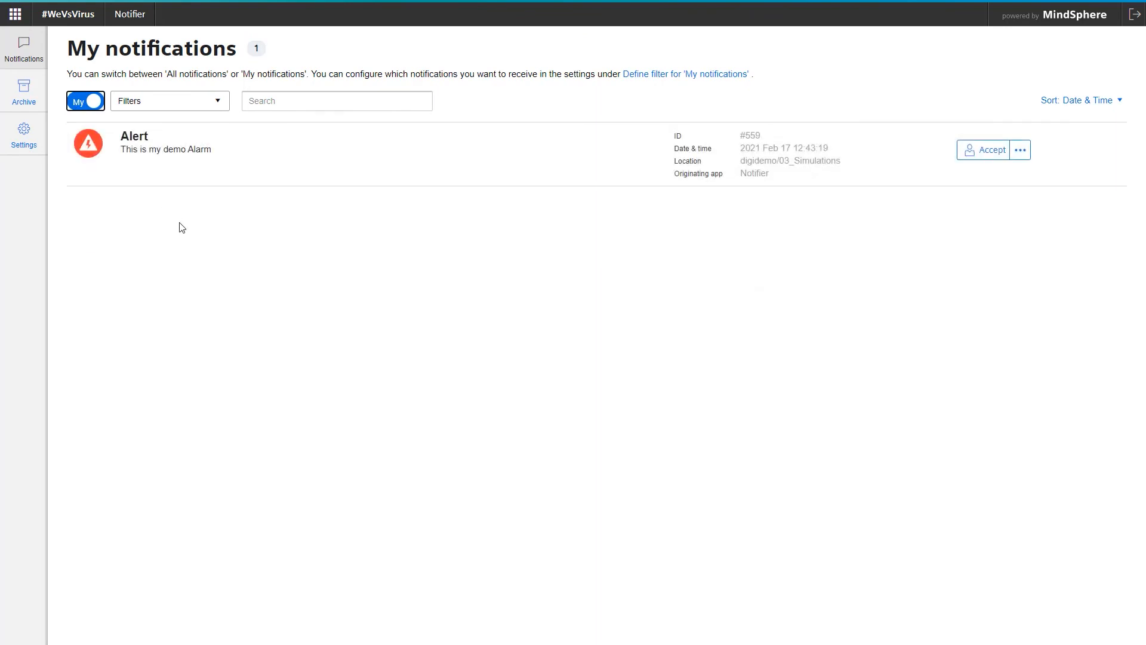